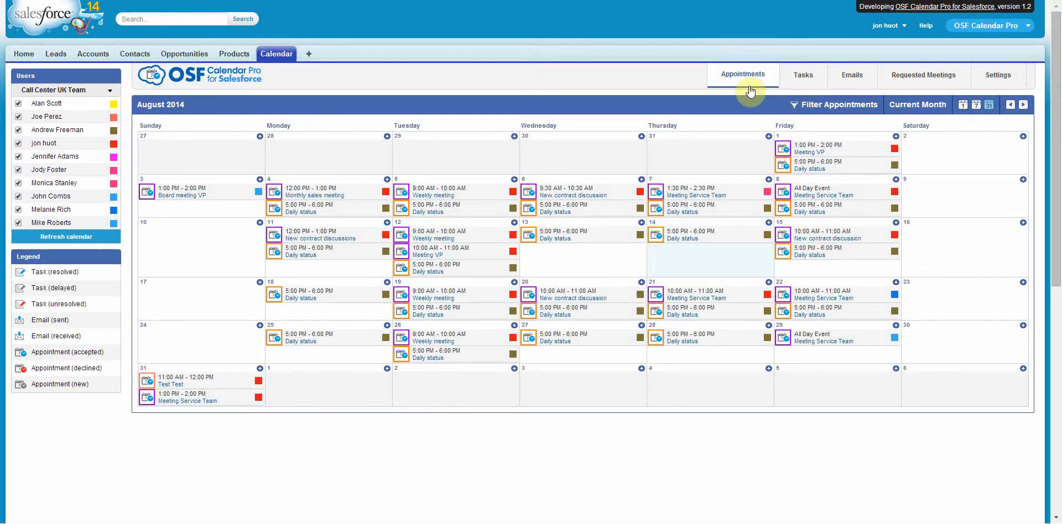
# Go to Settings and show the User Lists management page.
pyautogui.click(997, 74)
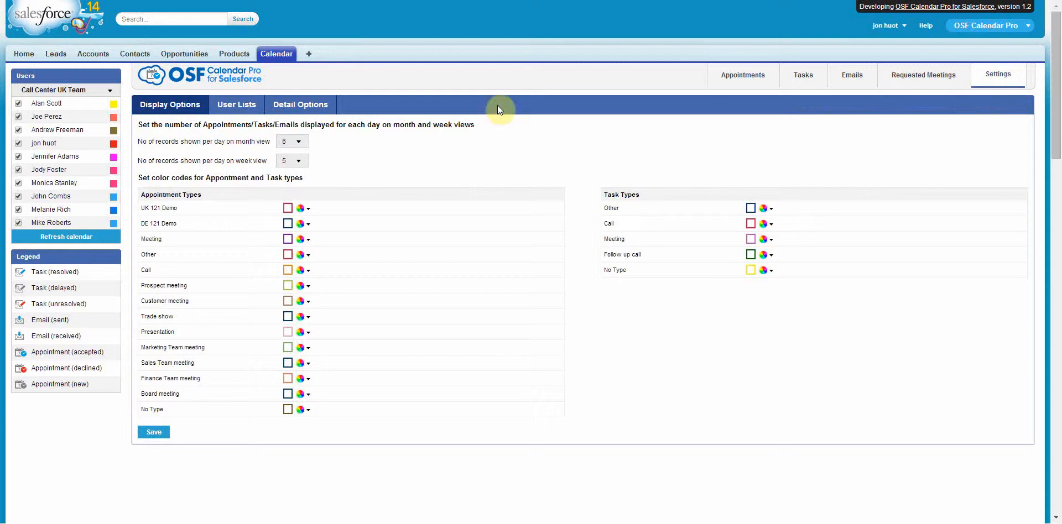
pyautogui.click(236, 104)
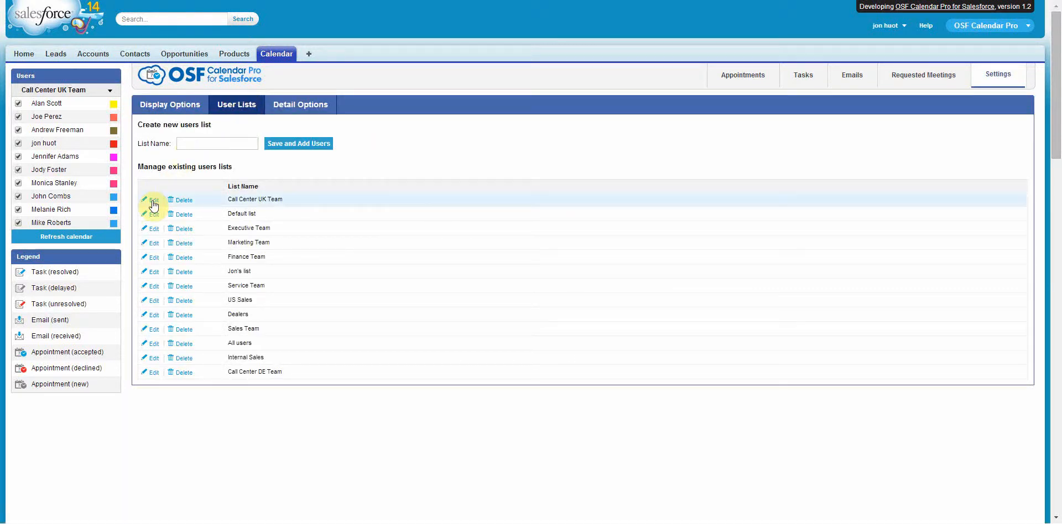
pyautogui.click(153, 203)
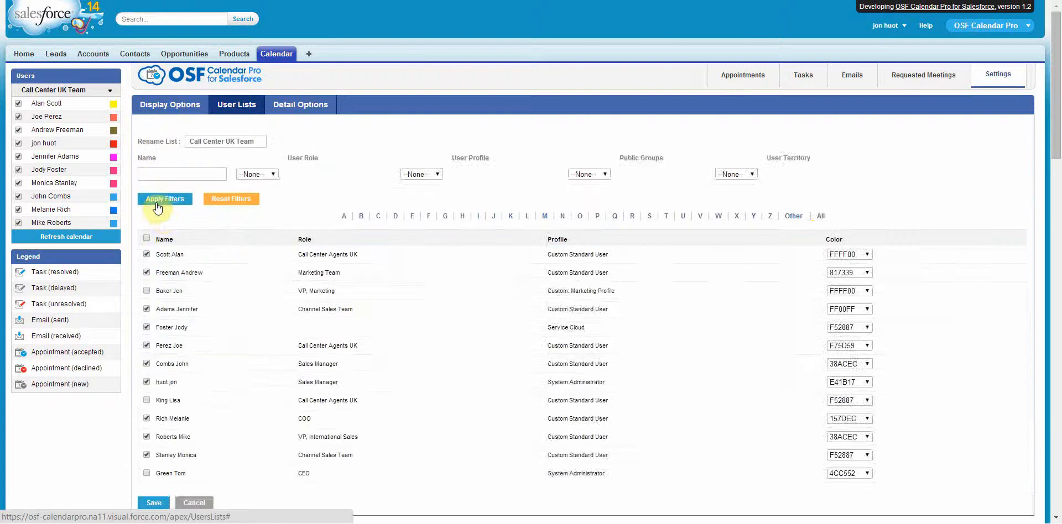
pyautogui.click(165, 198)
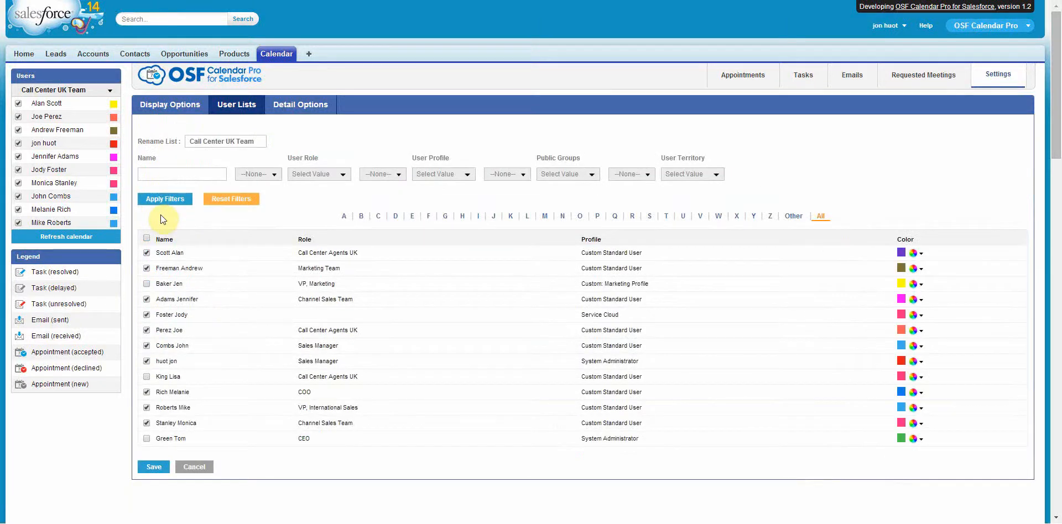
pyautogui.moveTo(867, 255)
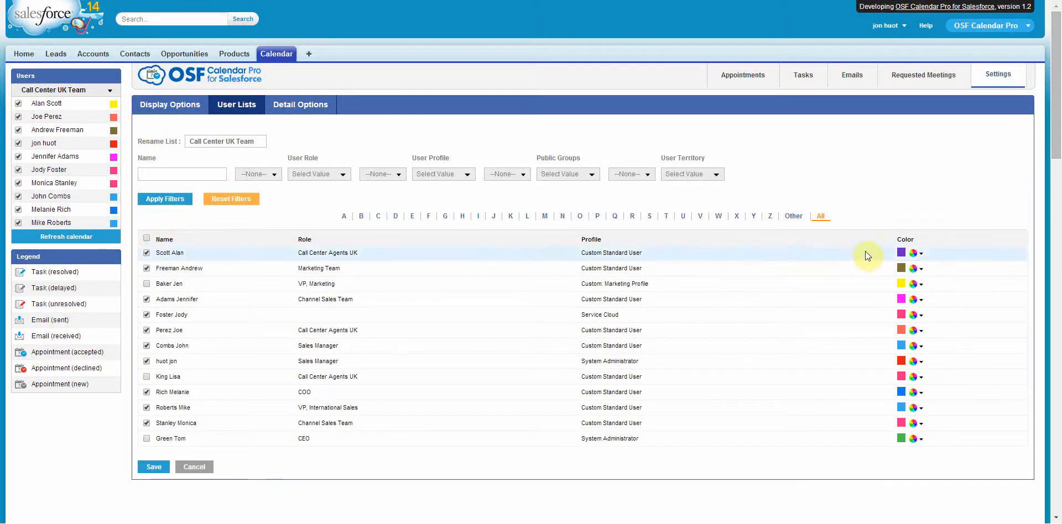
pyautogui.click(901, 252)
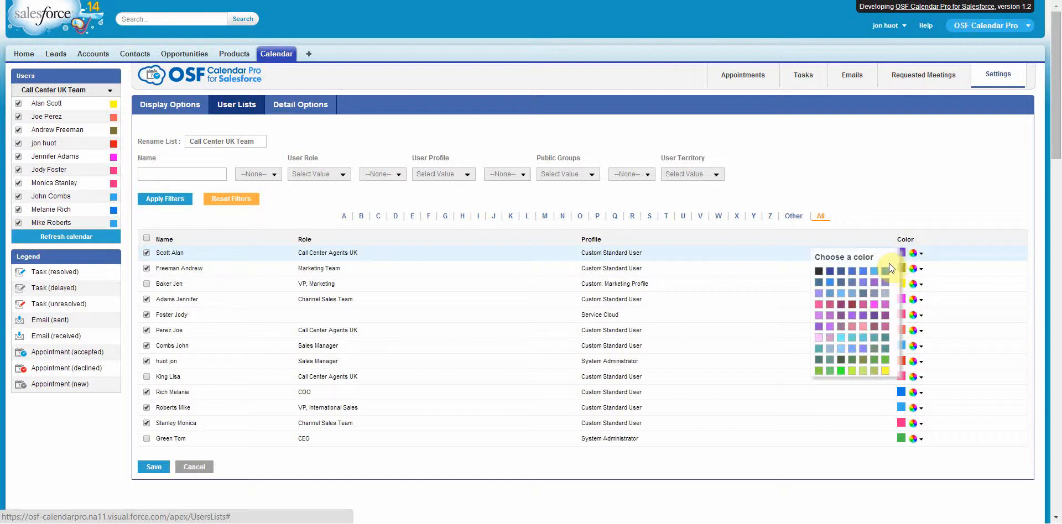
pyautogui.click(863, 285)
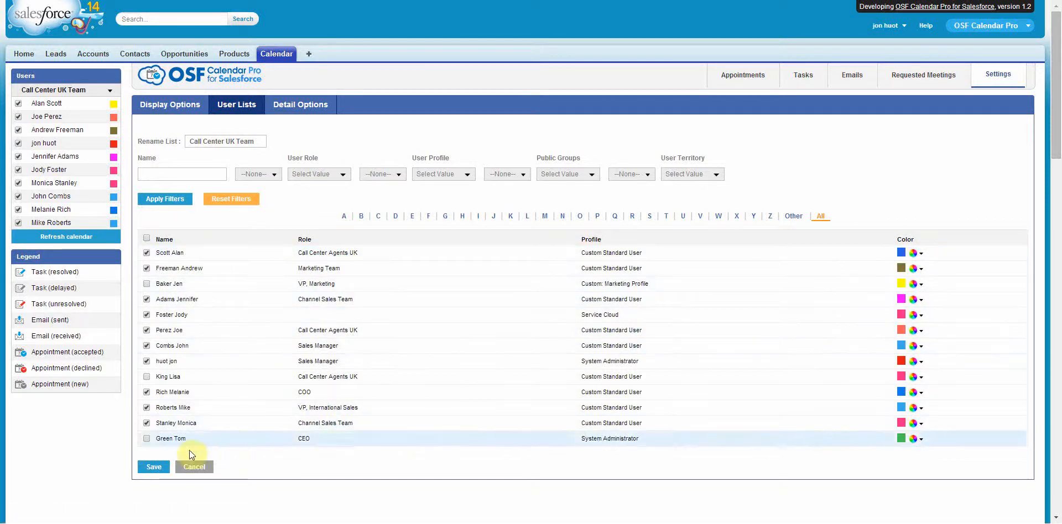
pyautogui.click(153, 467)
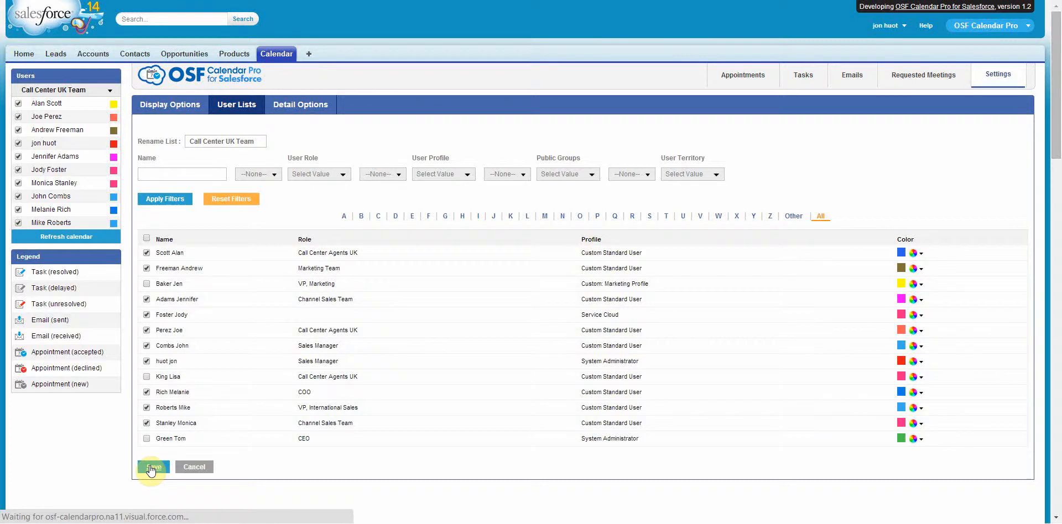
# Return to Appointments, select the Call Center UK Team list, and refresh the calendar.
pyautogui.click(153, 466)
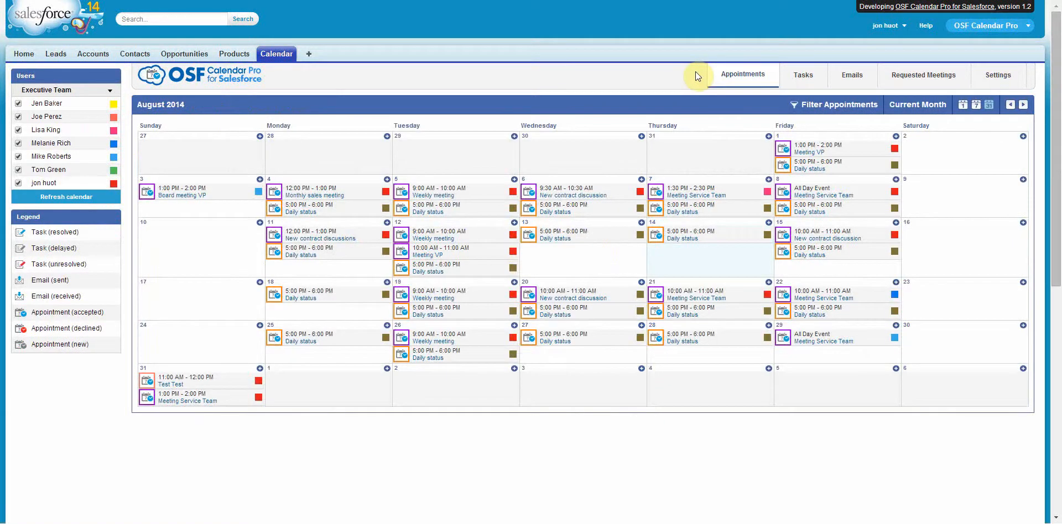
pyautogui.moveTo(380, 74)
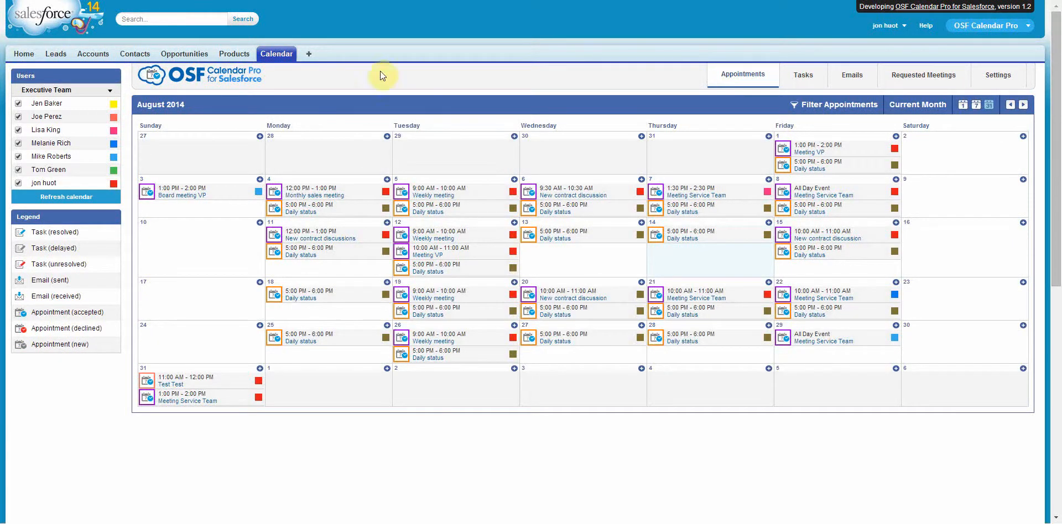
pyautogui.click(109, 90)
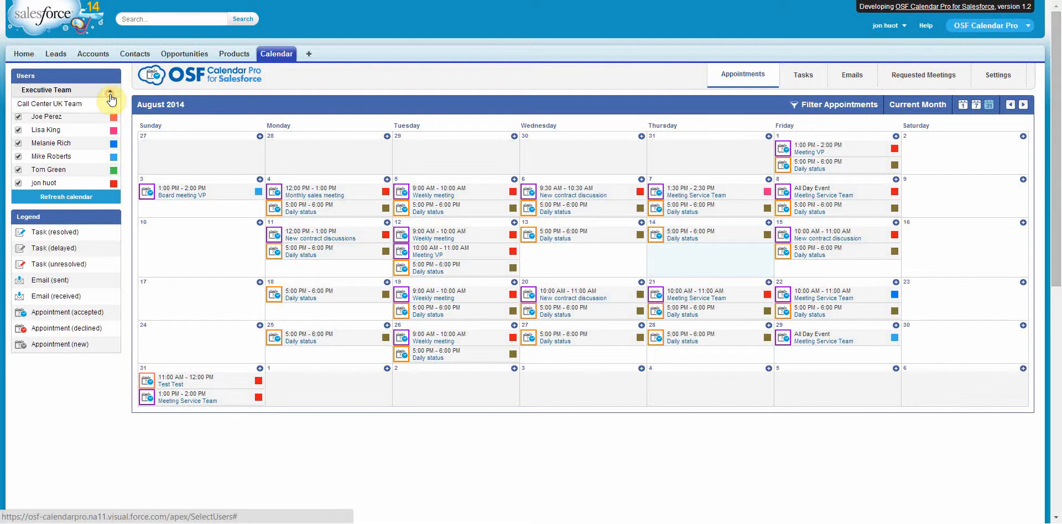
pyautogui.click(108, 89)
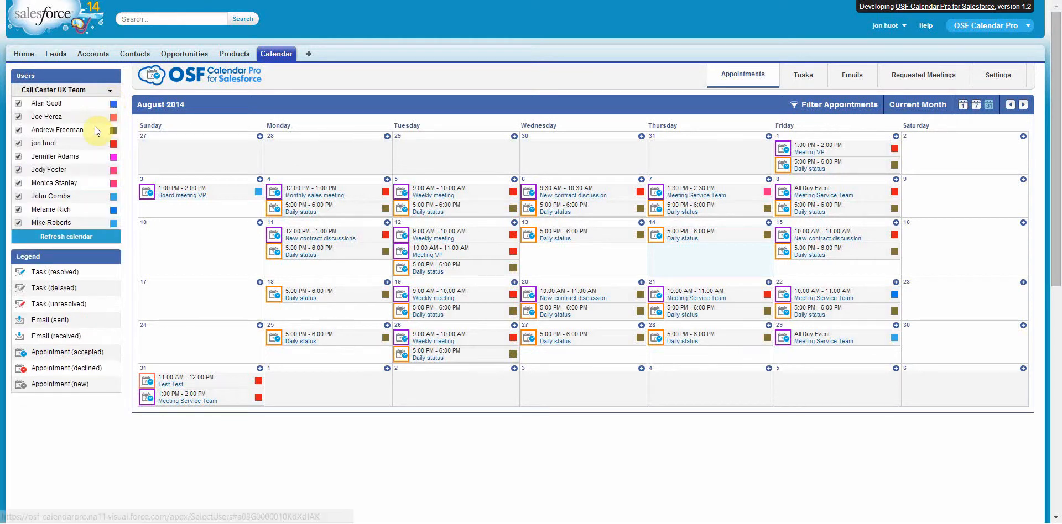
pyautogui.click(65, 237)
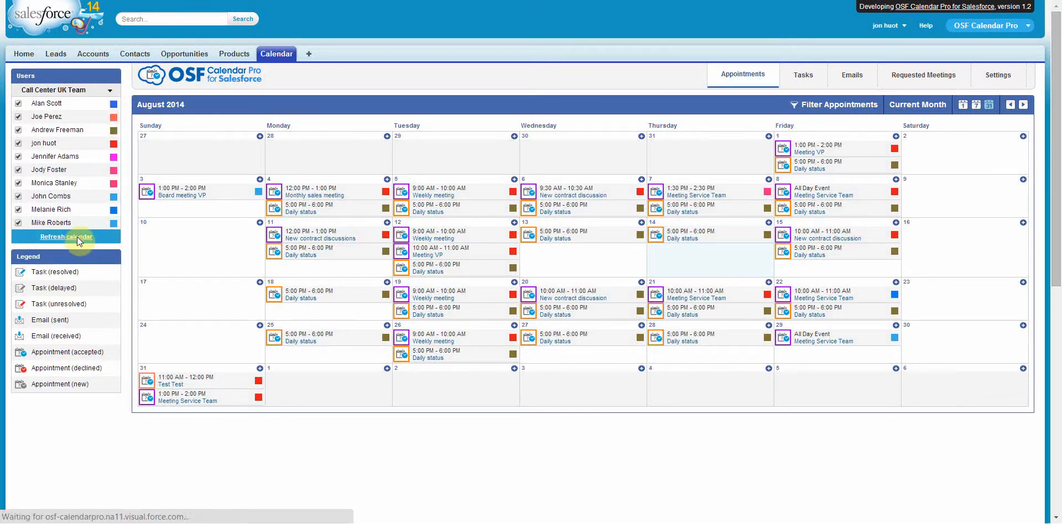
pyautogui.moveTo(693, 74)
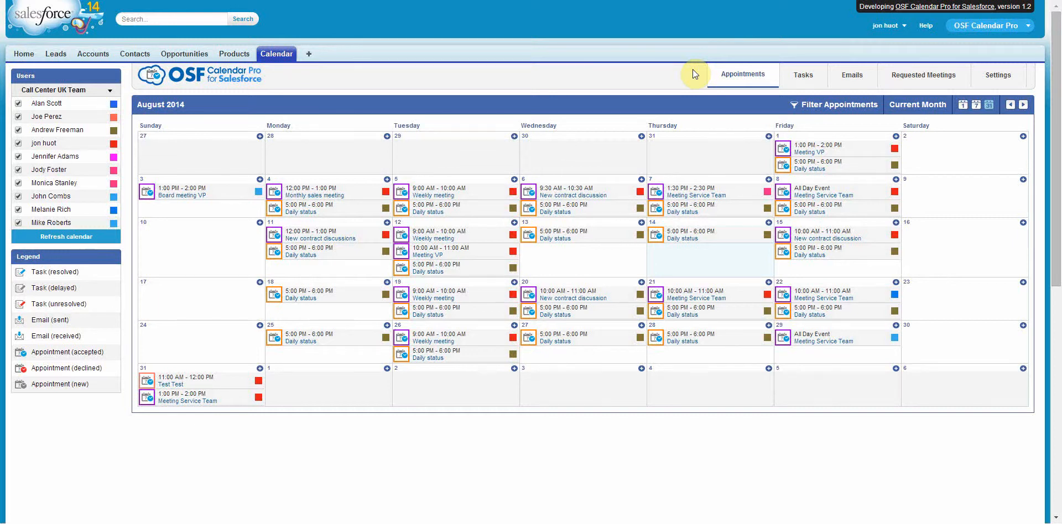
# In Display Options, set the Trade show appointment type to orange and save.
pyautogui.click(996, 74)
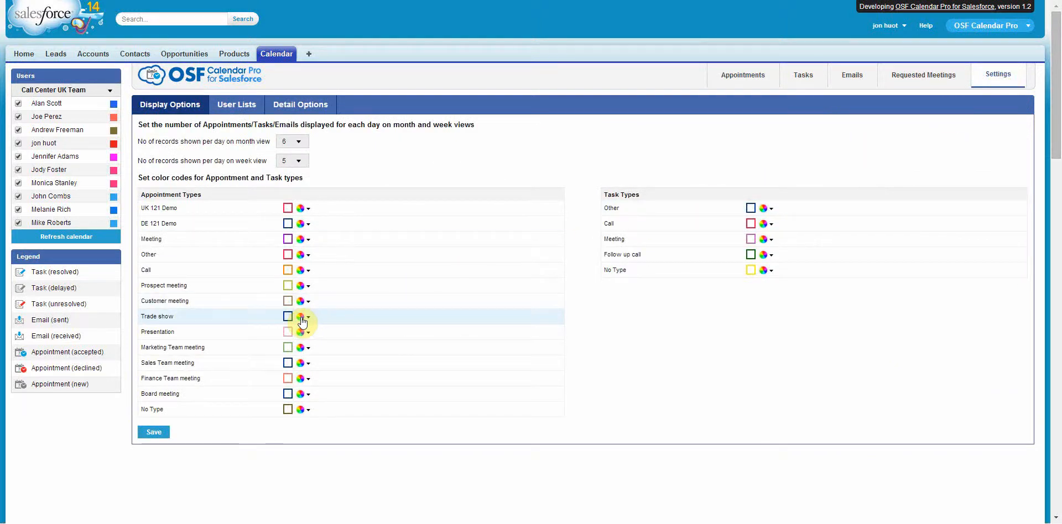
pyautogui.click(306, 318)
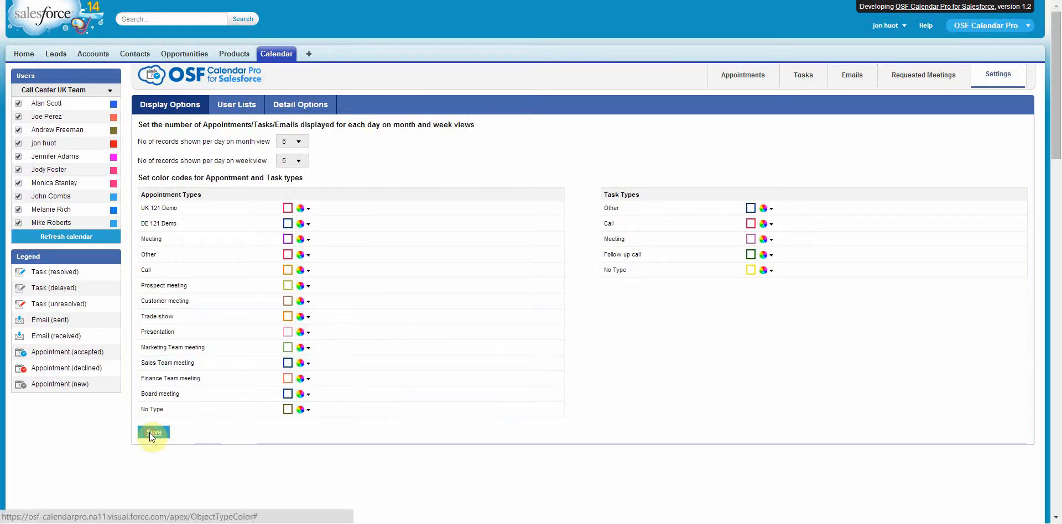
pyautogui.click(152, 434)
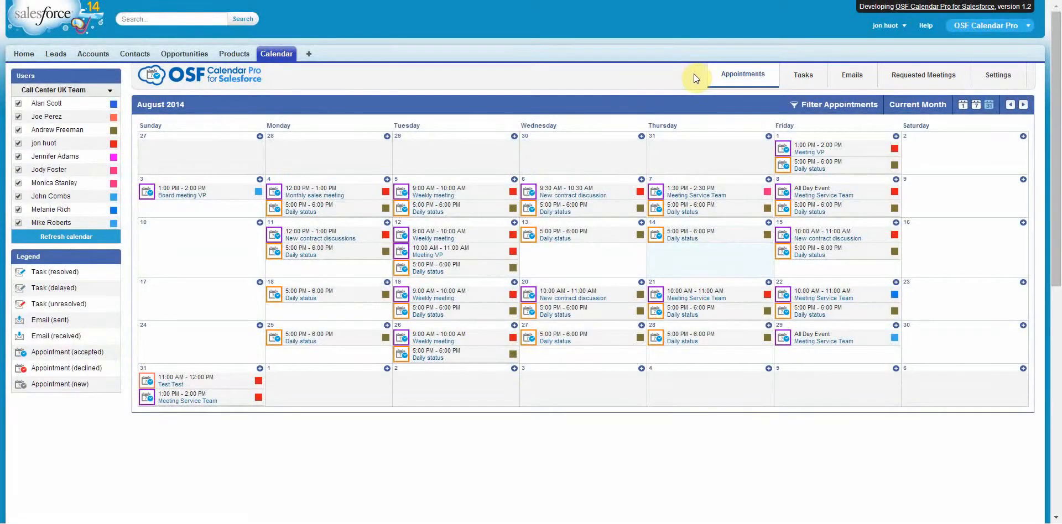
pyautogui.moveTo(1000, 77)
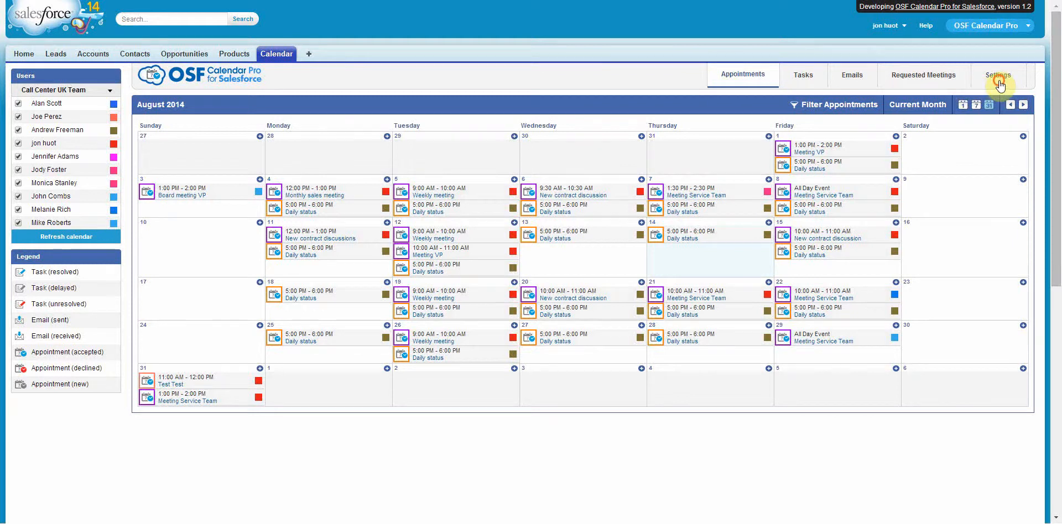
pyautogui.click(998, 74)
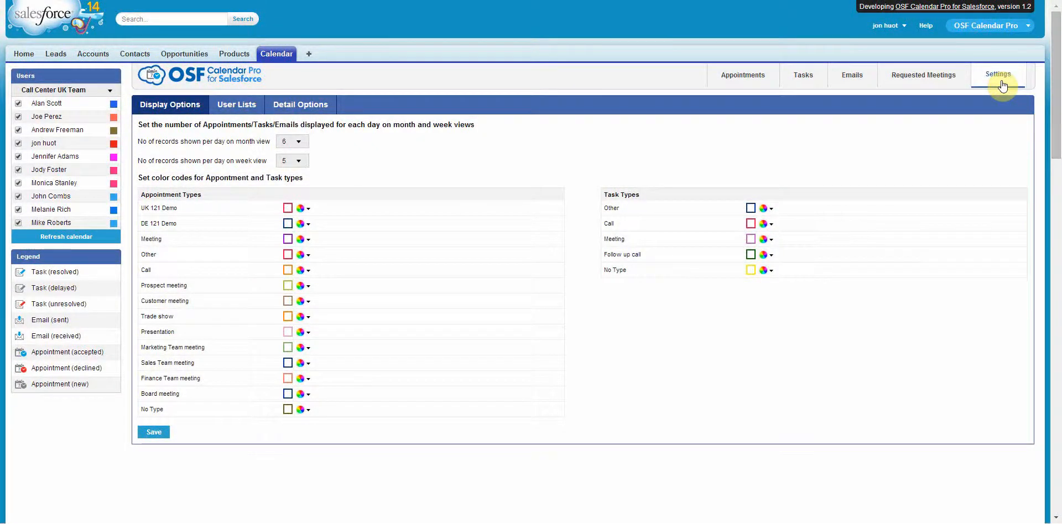
pyautogui.click(742, 74)
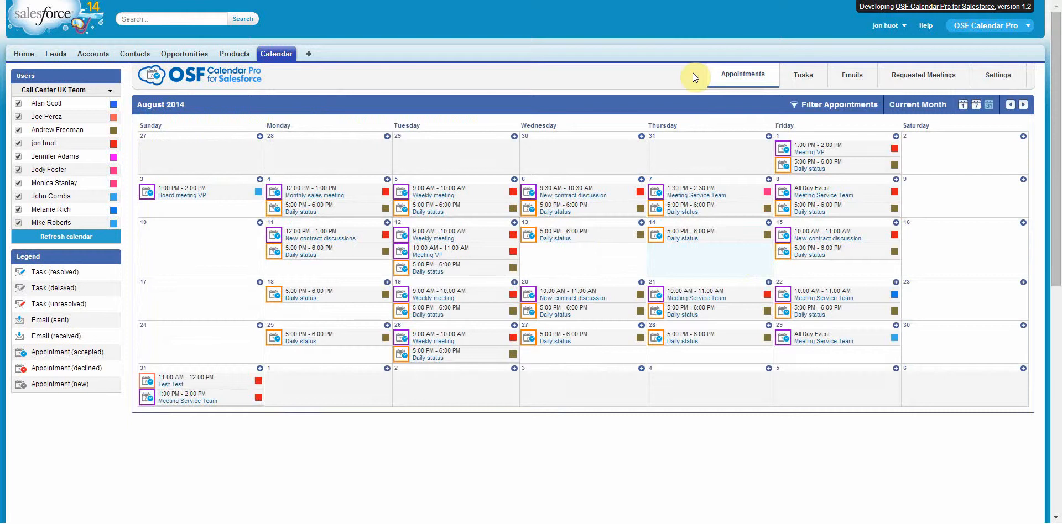
pyautogui.moveTo(602, 190)
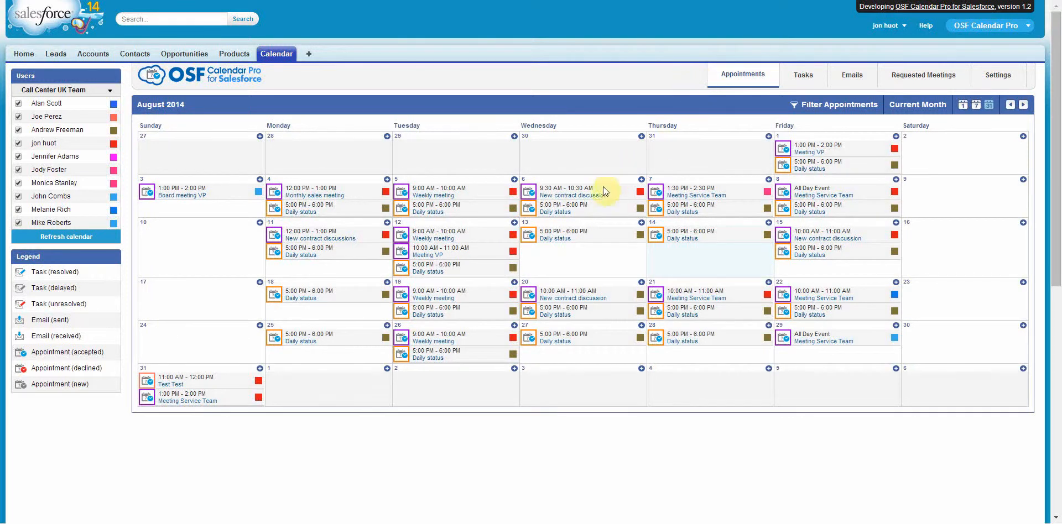
pyautogui.click(571, 195)
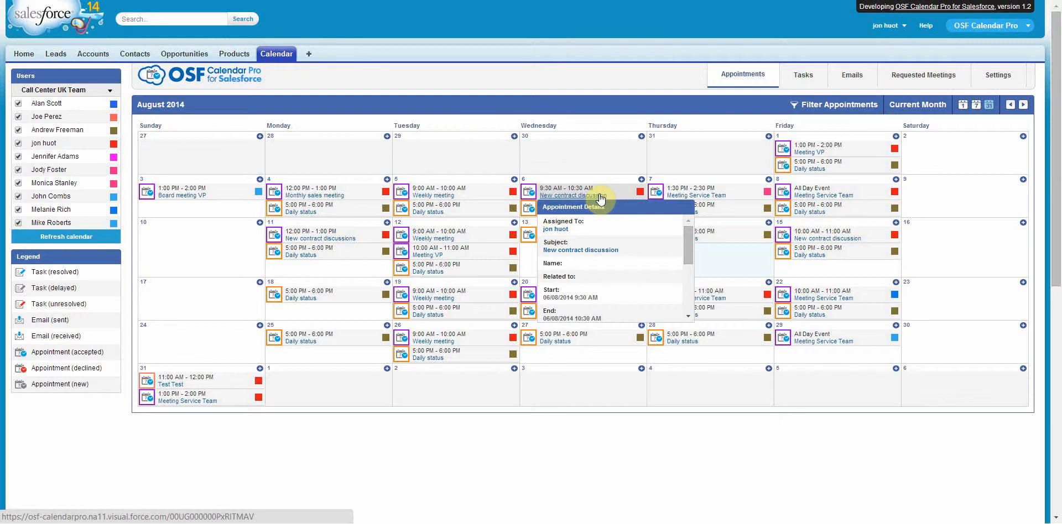
pyautogui.click(689, 77)
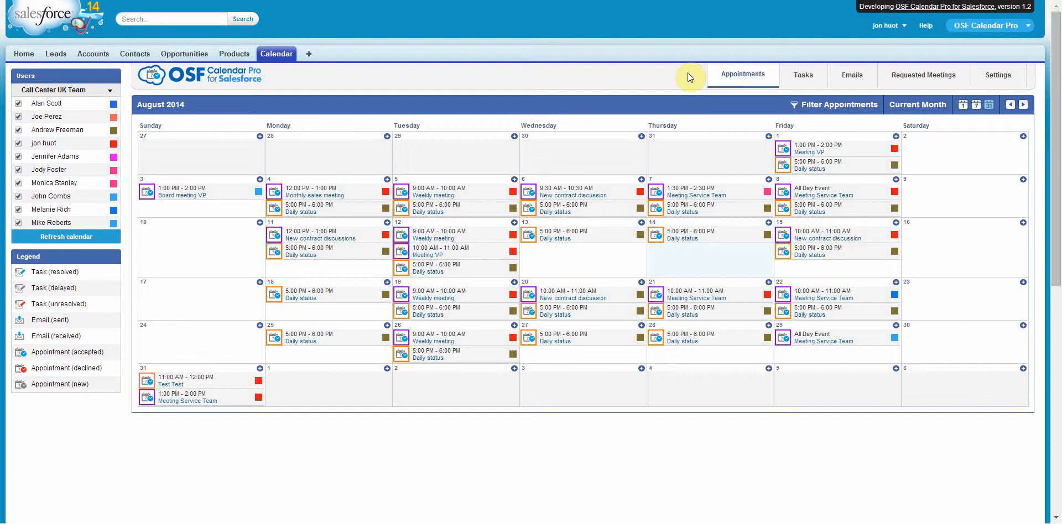